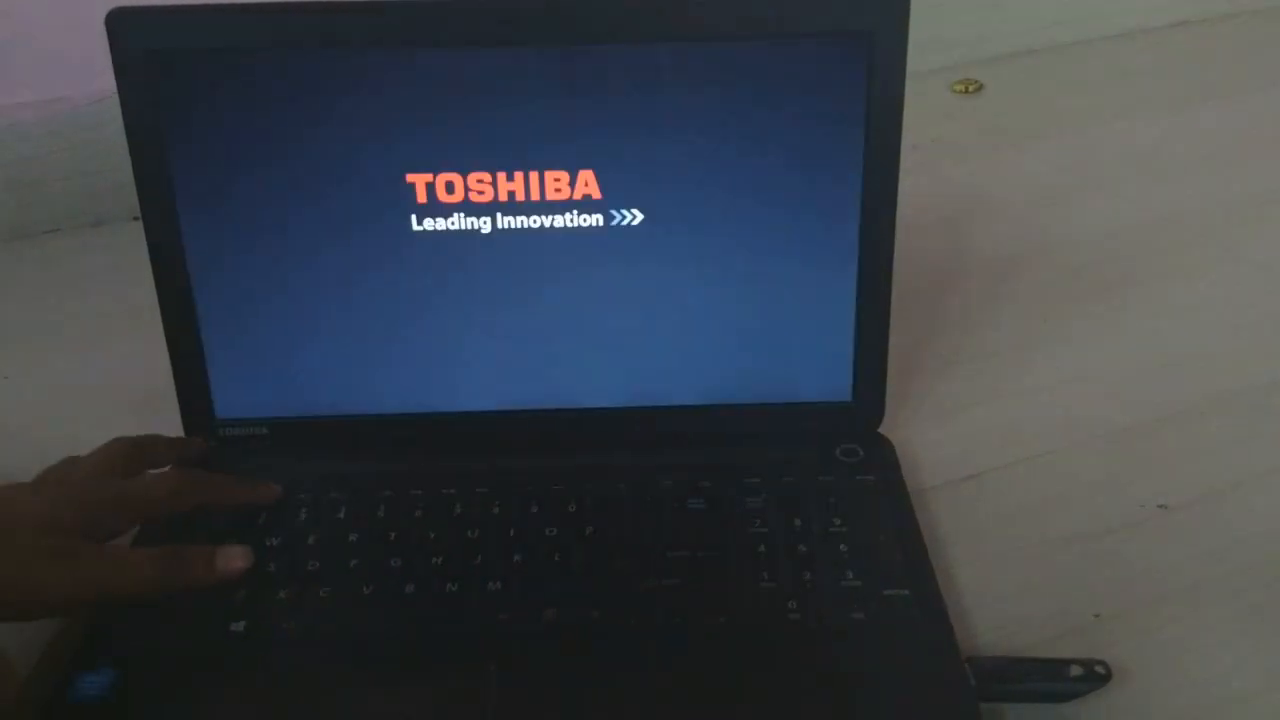
Enter the InsydeH2O Setup Utility with F2 at the Toshiba logo.
key(f2)
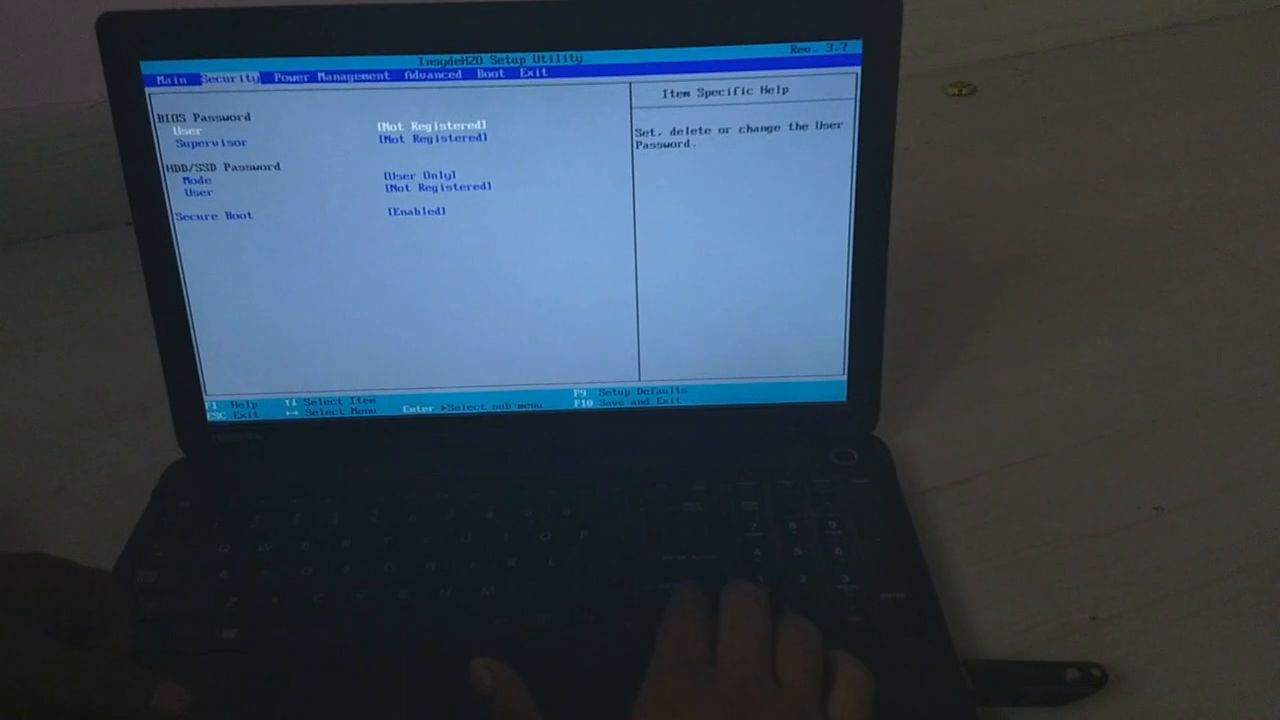
Register a supervisor password and set HDD/SSD password mode to Master+User.
key(Down)
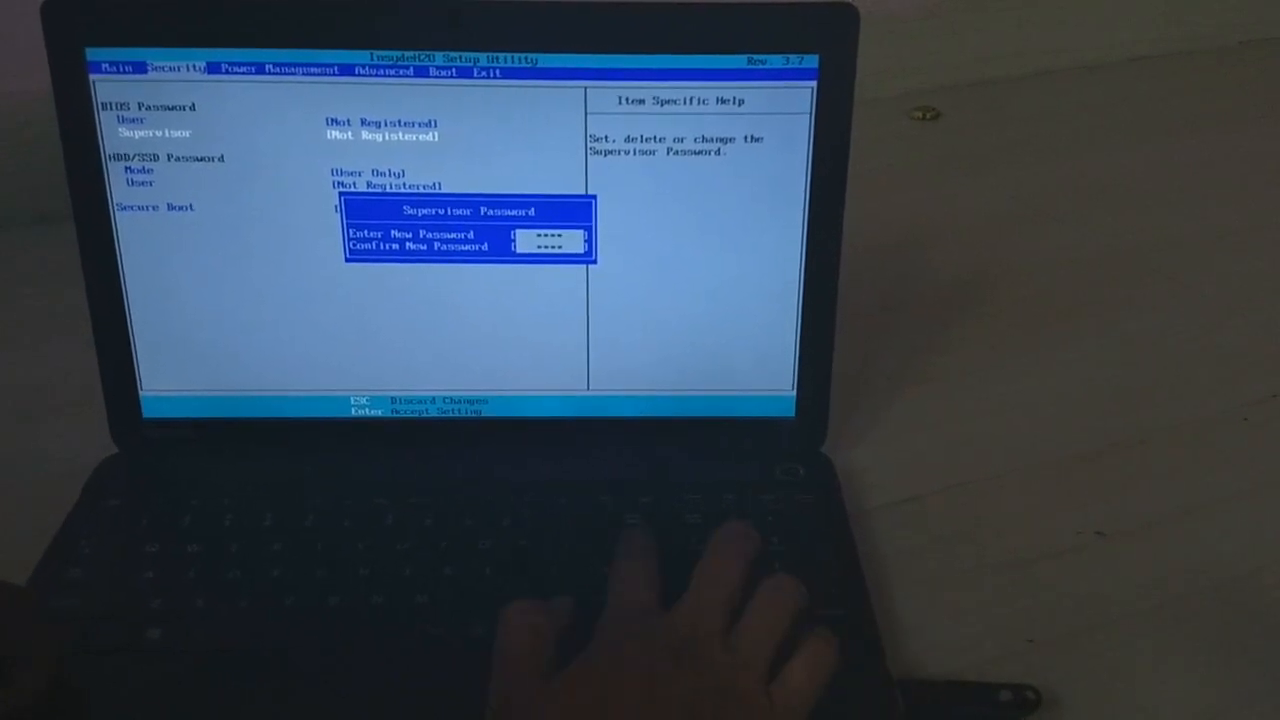
key(Enter)
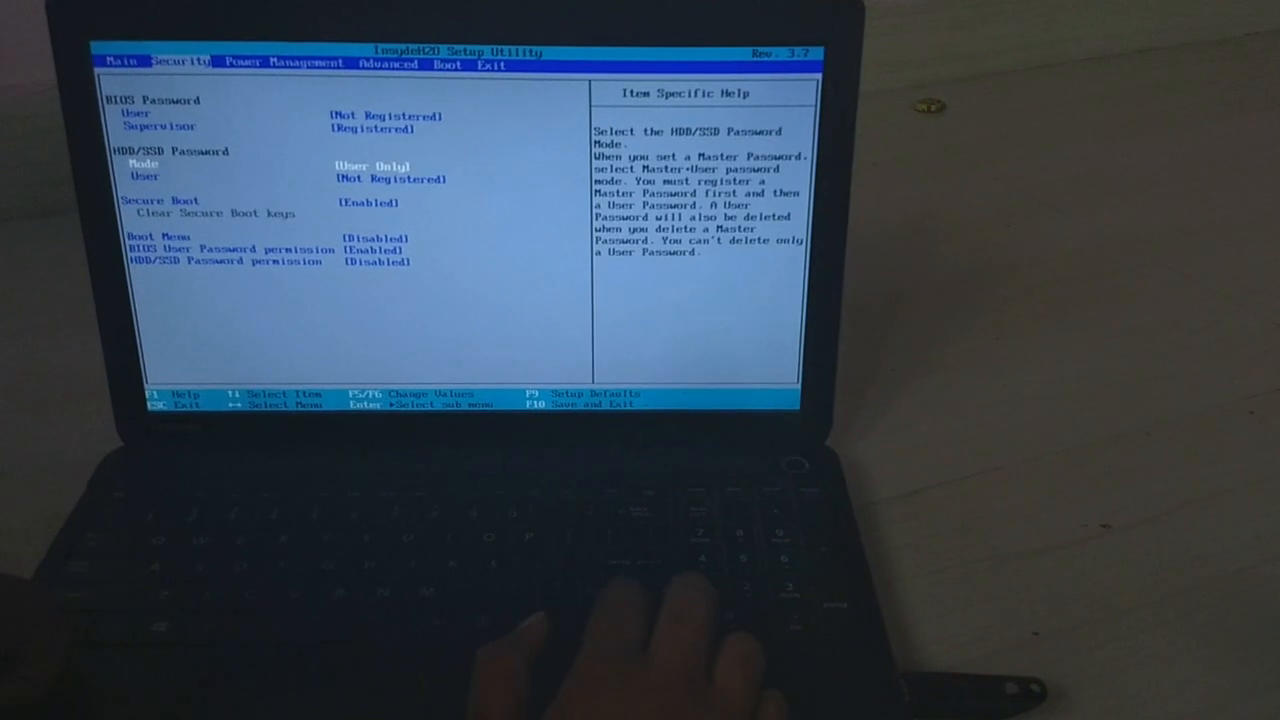
key(Enter)
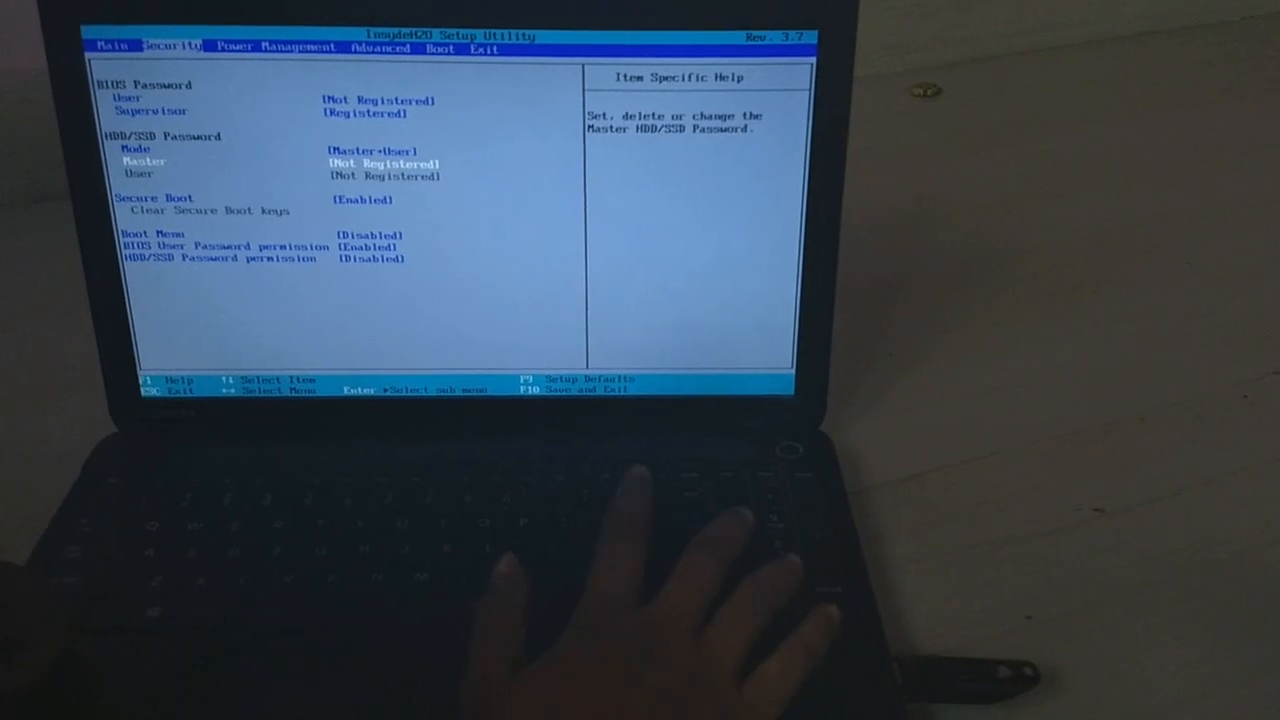
Register the master and user HDD/SSD drive passwords.
key(enter)
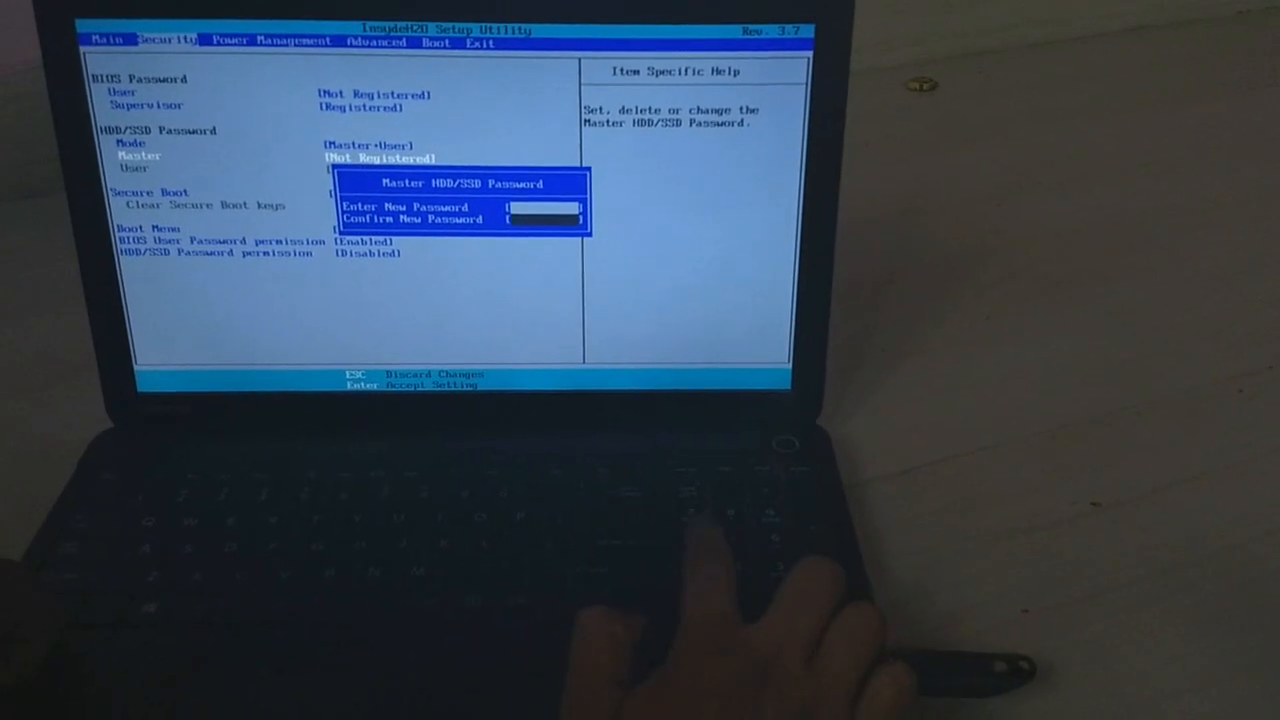
text(****)
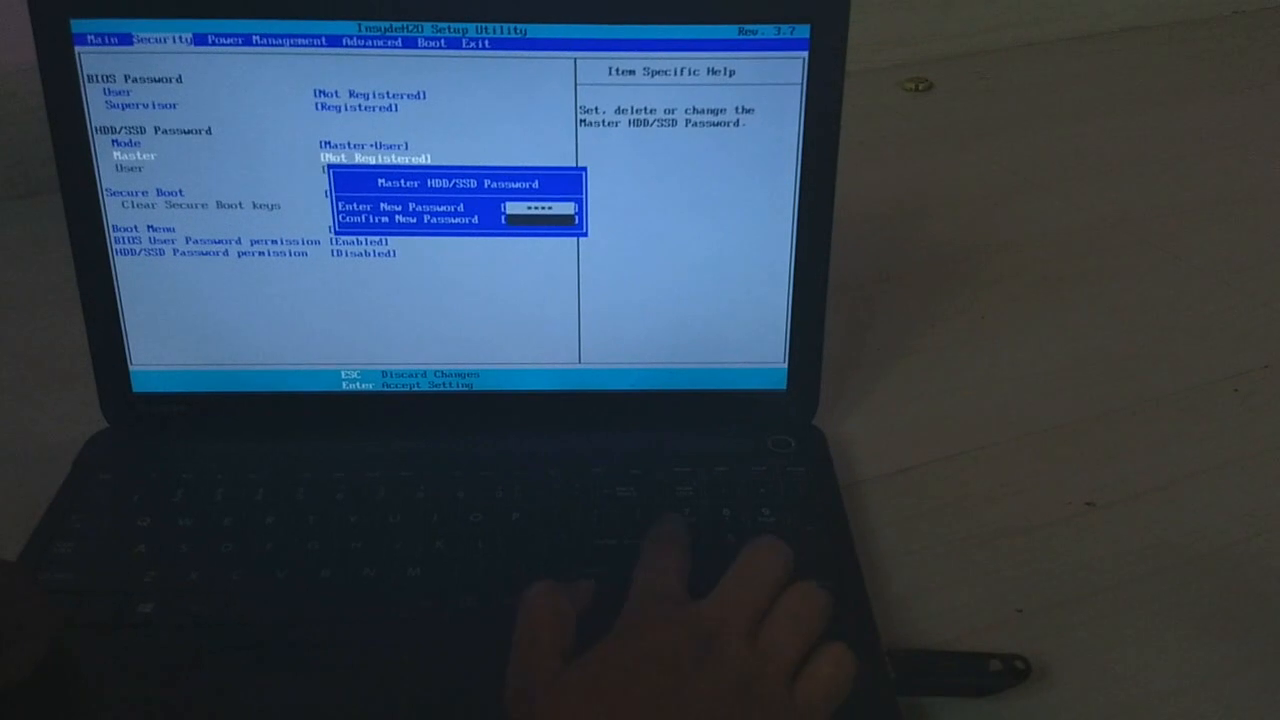
text(****)
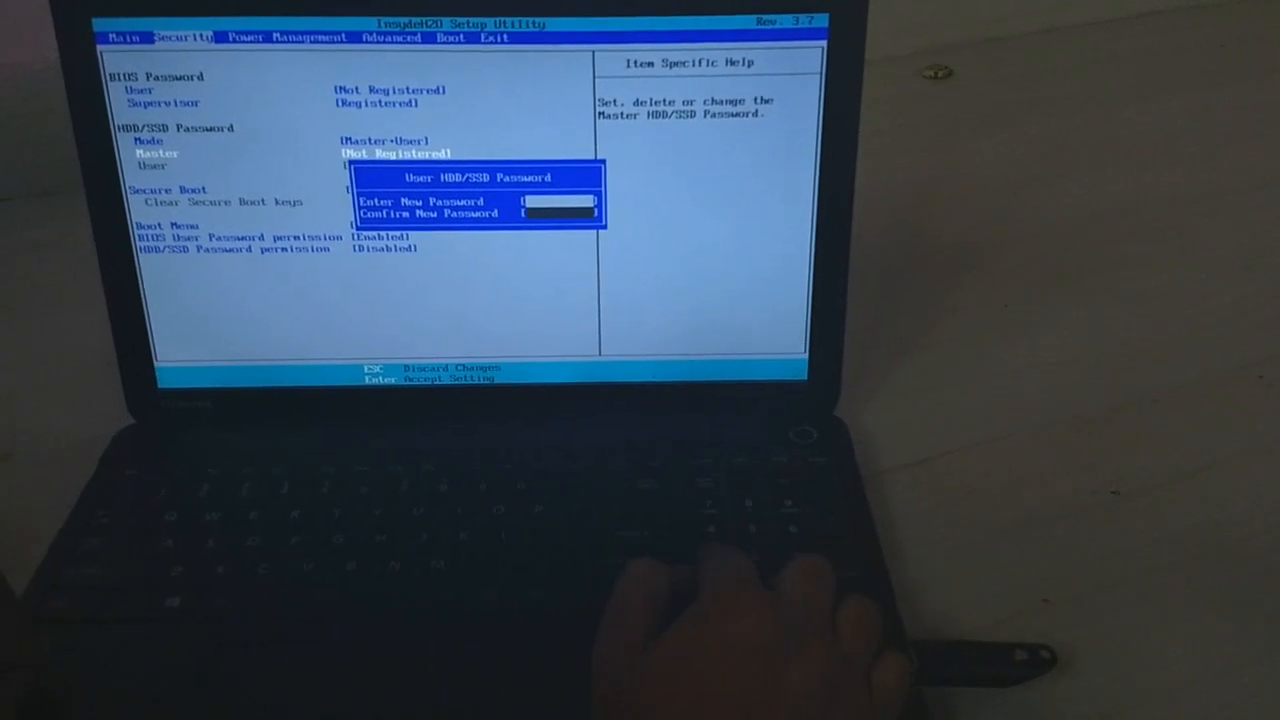
text(****)
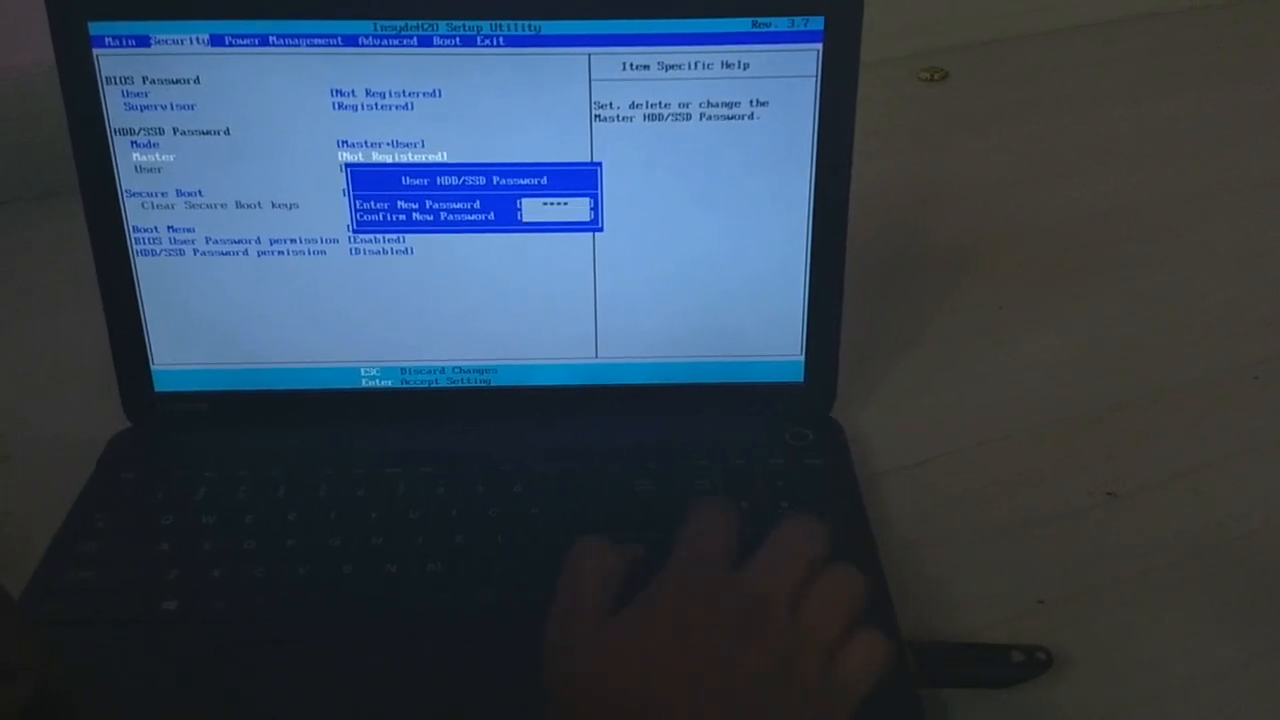
key(enter)
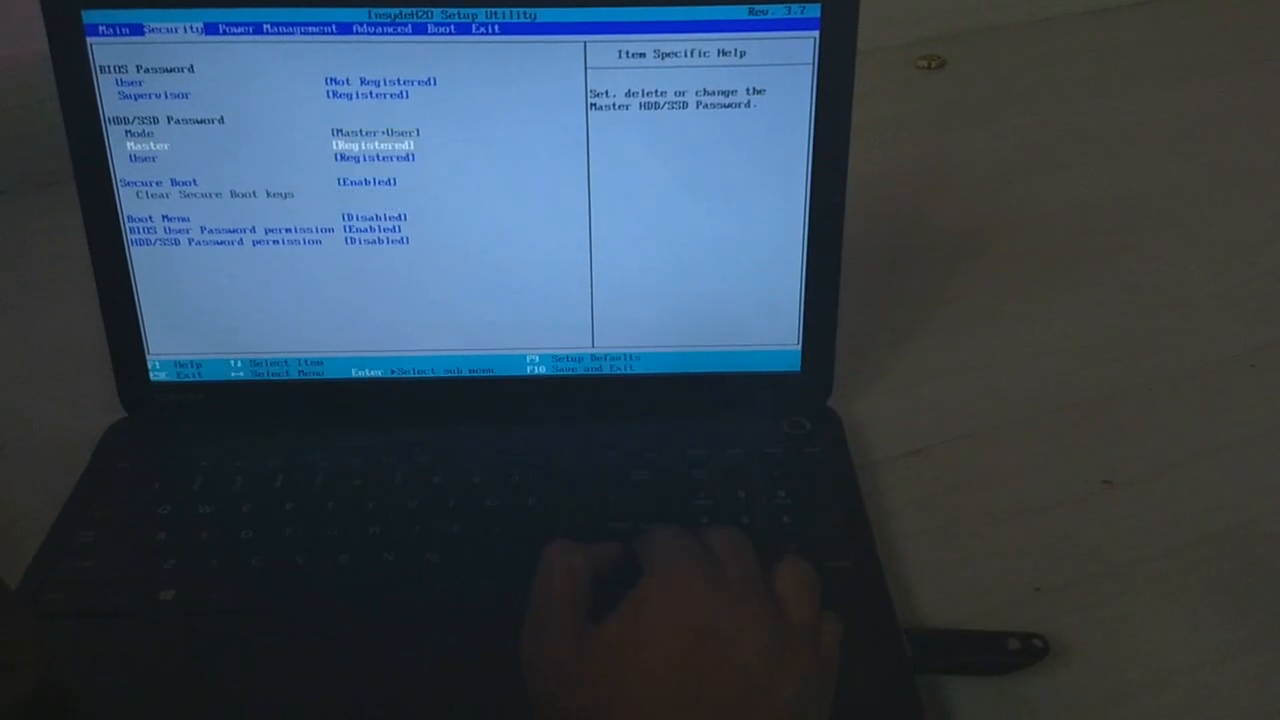
Set Secure Boot to Disabled and Boot Menu to Enabled, moving to Power Management.
key(Down)
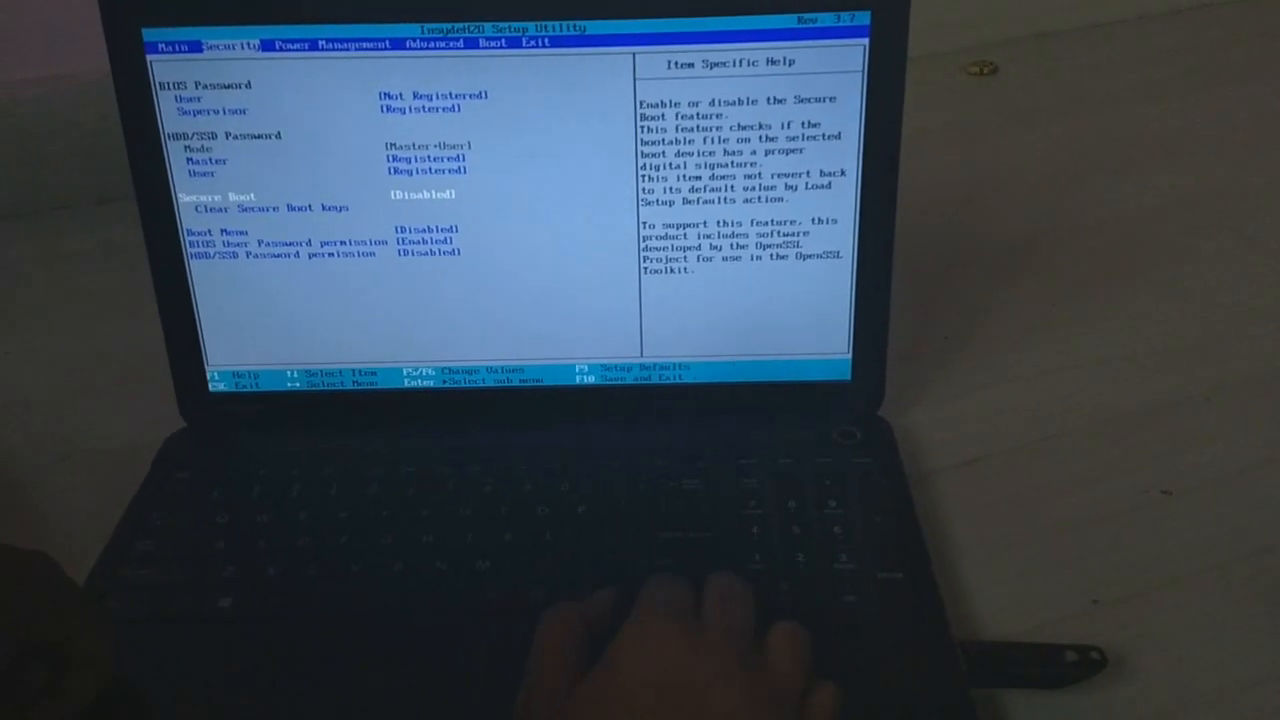
key(Down)
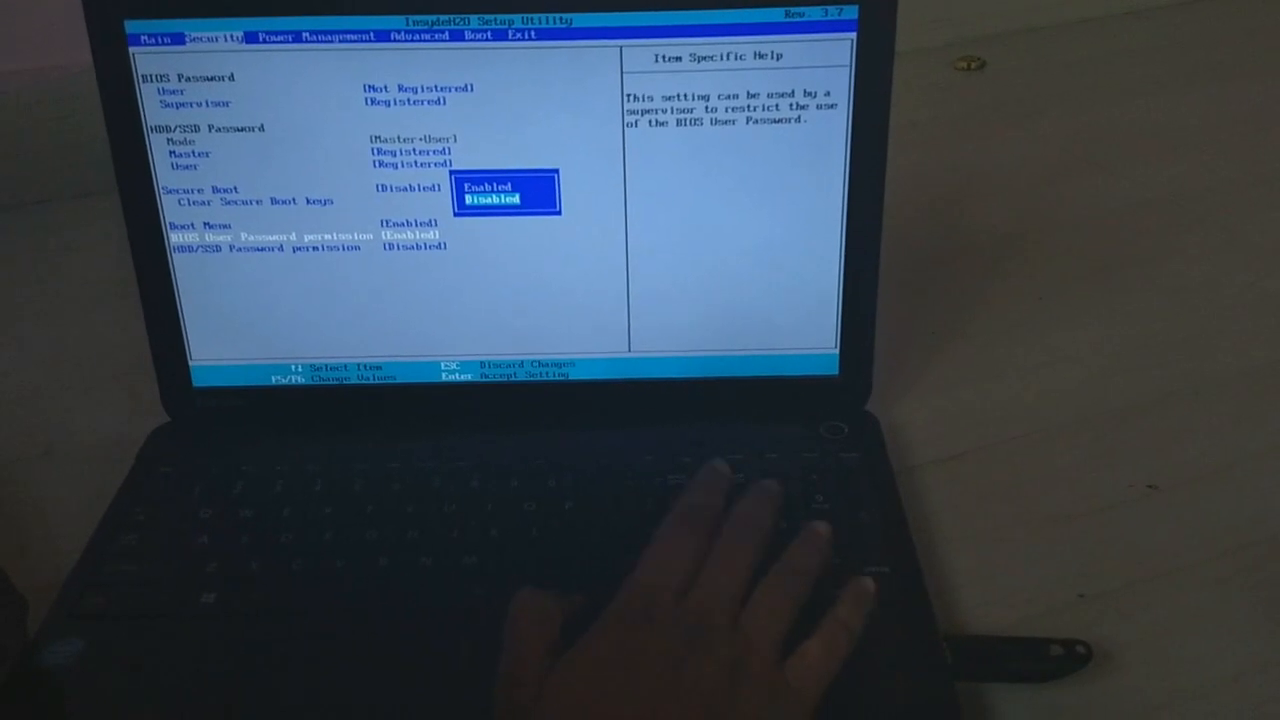
key(Enter)
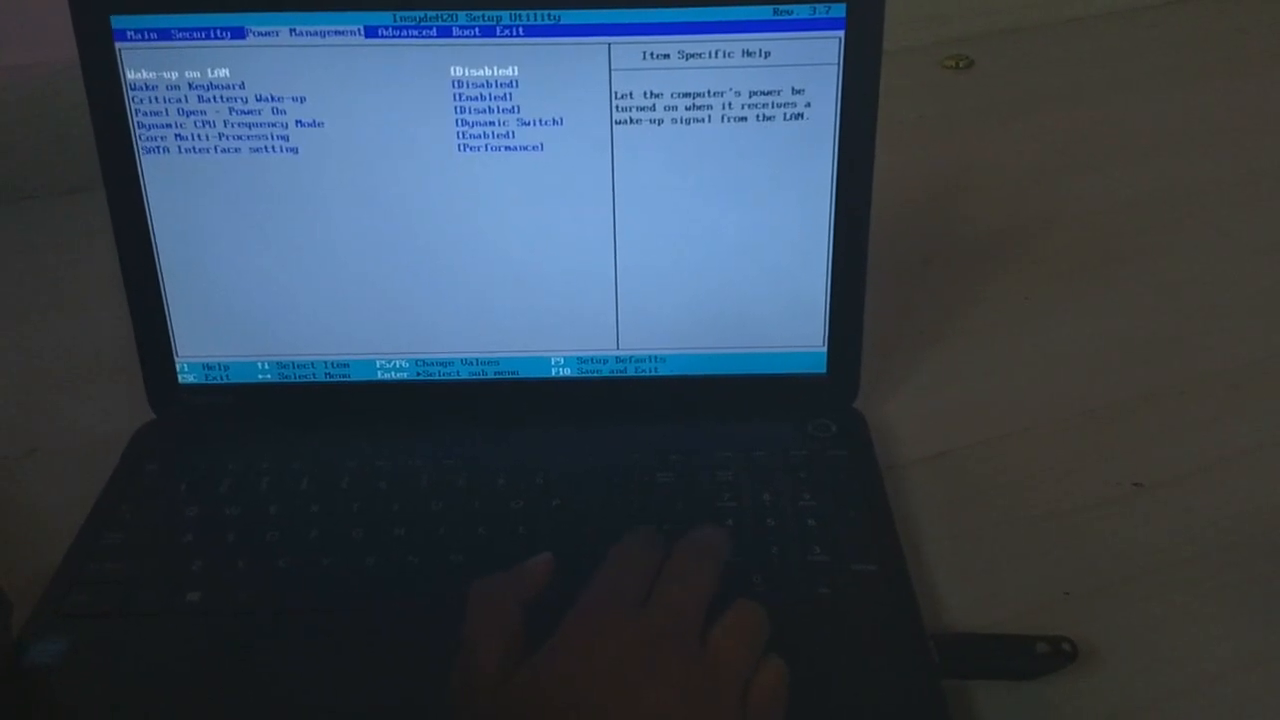
Change Boot Mode in Advanced > System Configuration and return to the Advanced page.
key(Right)
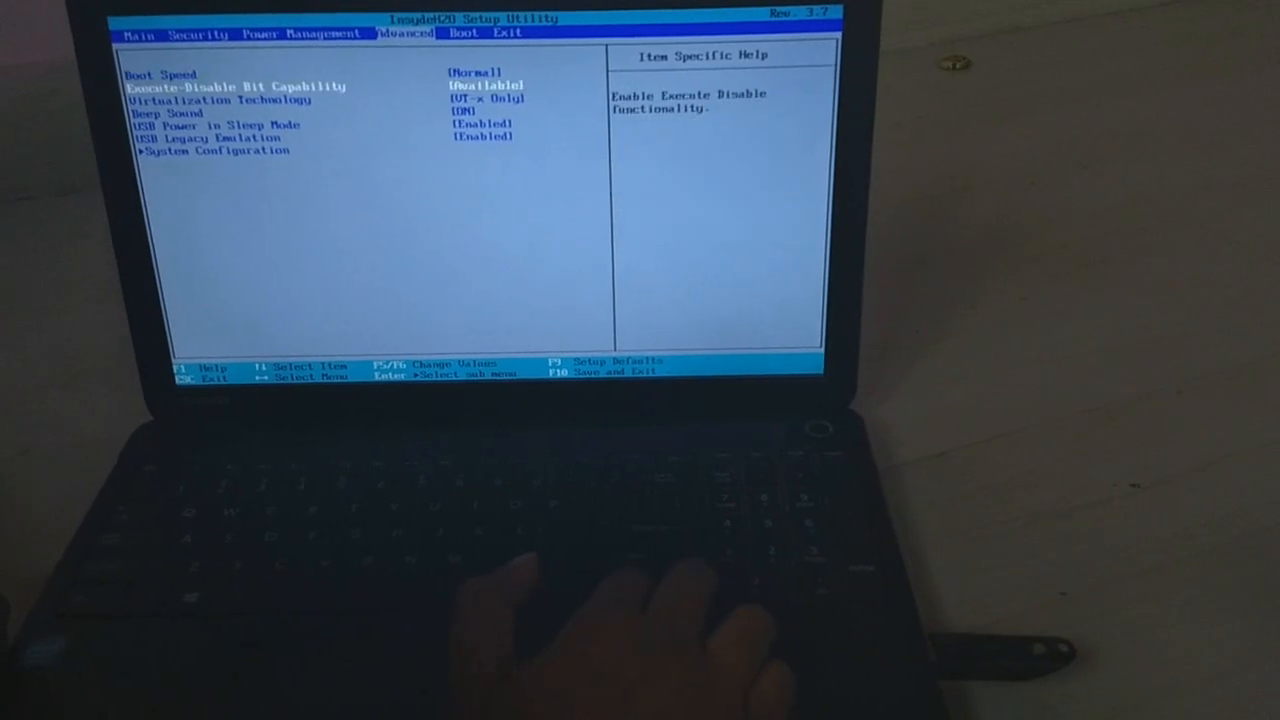
key(down)
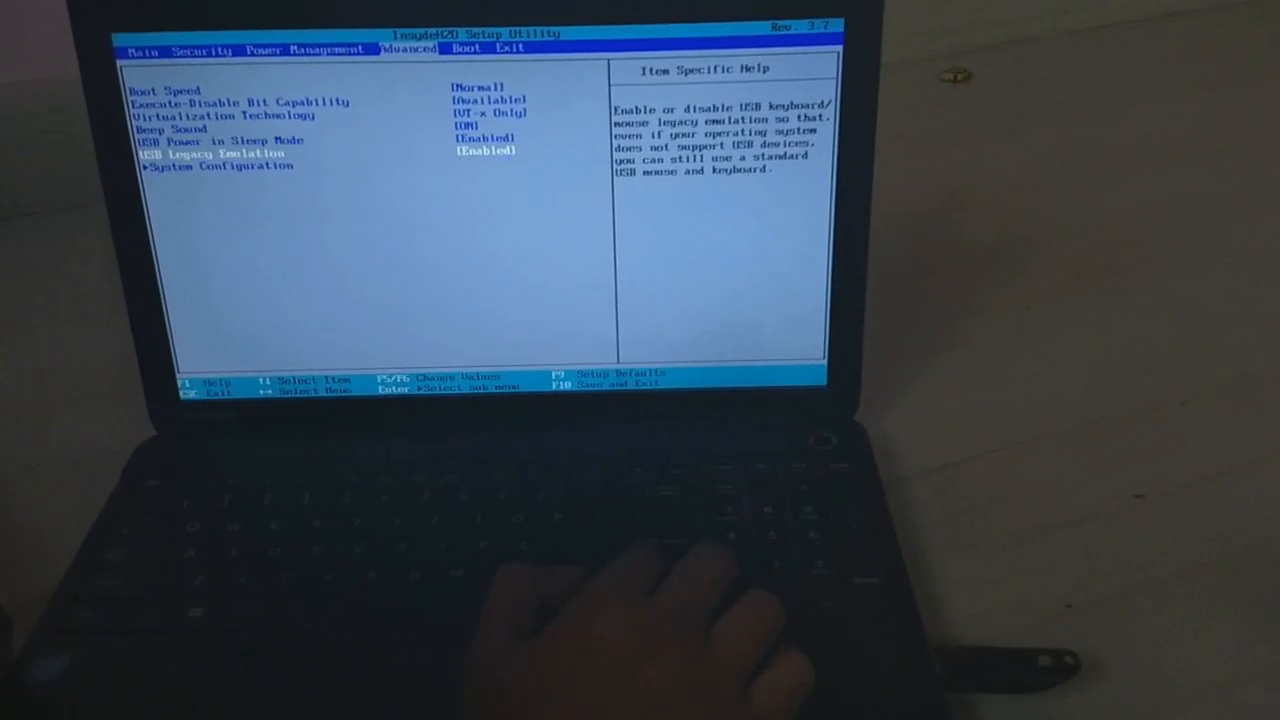
key(Enter)
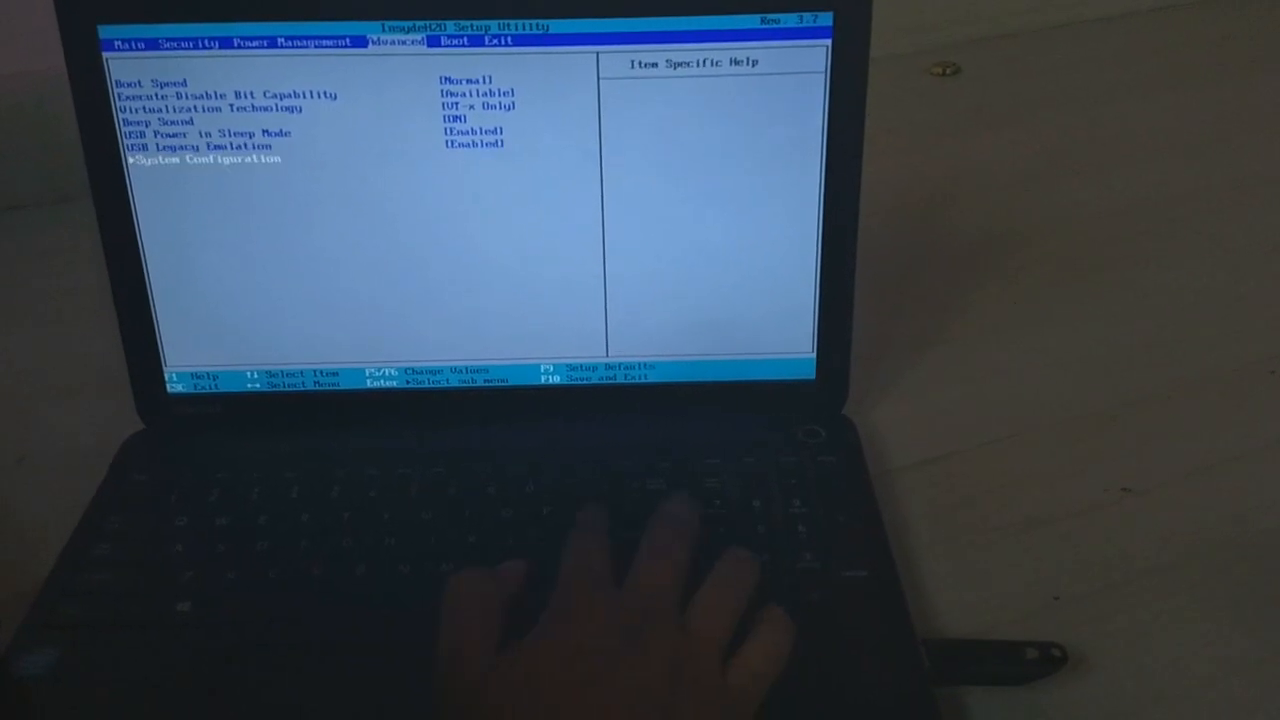
key(enter)
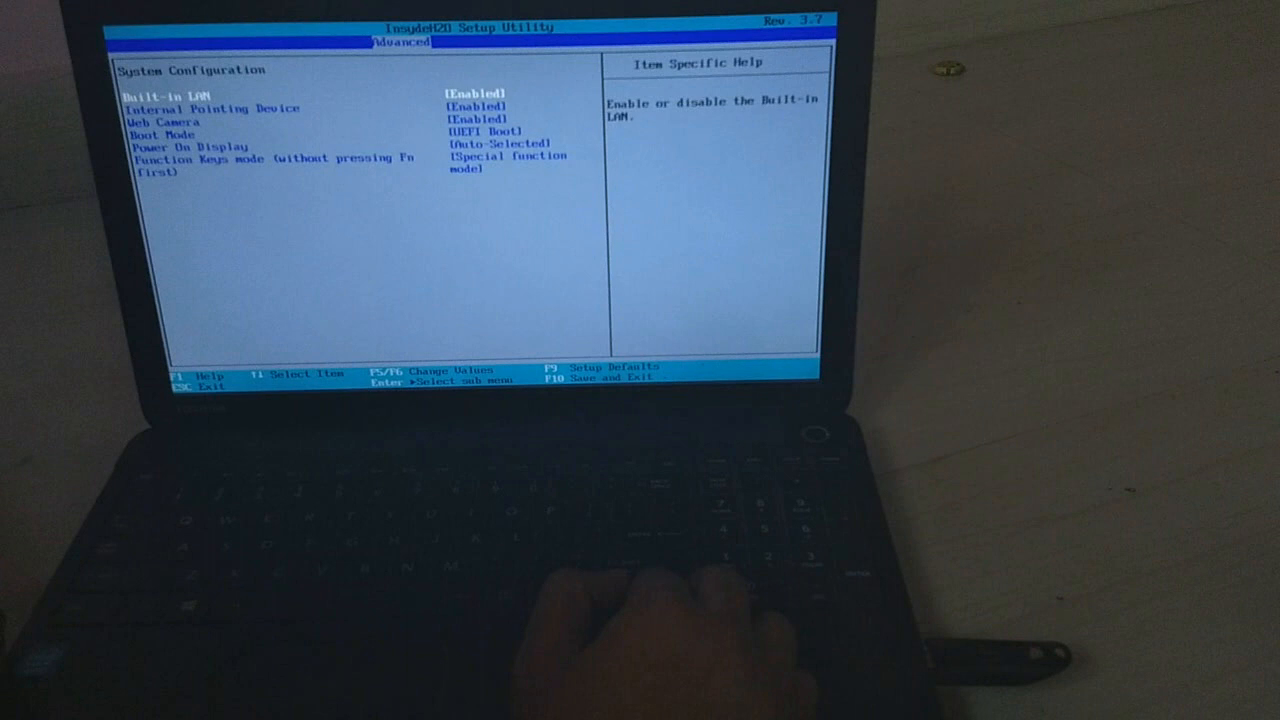
key(down)
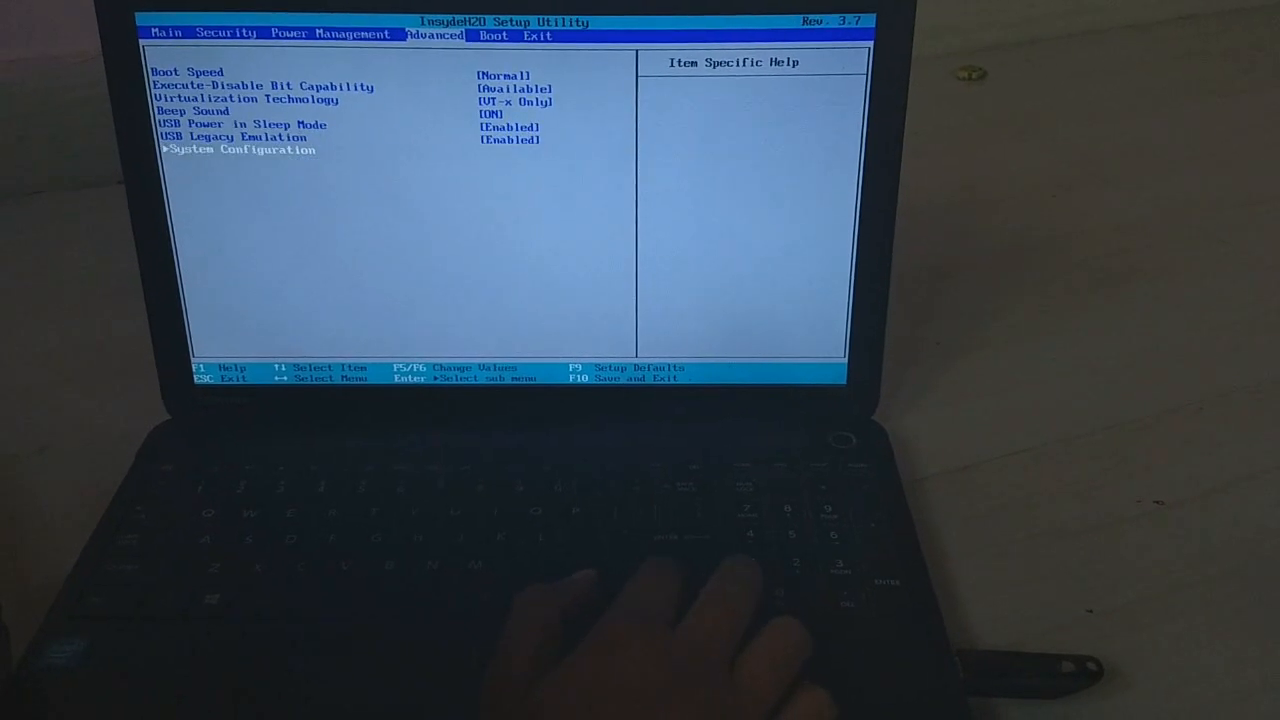
Review the Boot order with USB first, then Exit Saving Changes with F10 and Yes.
key(Enter)
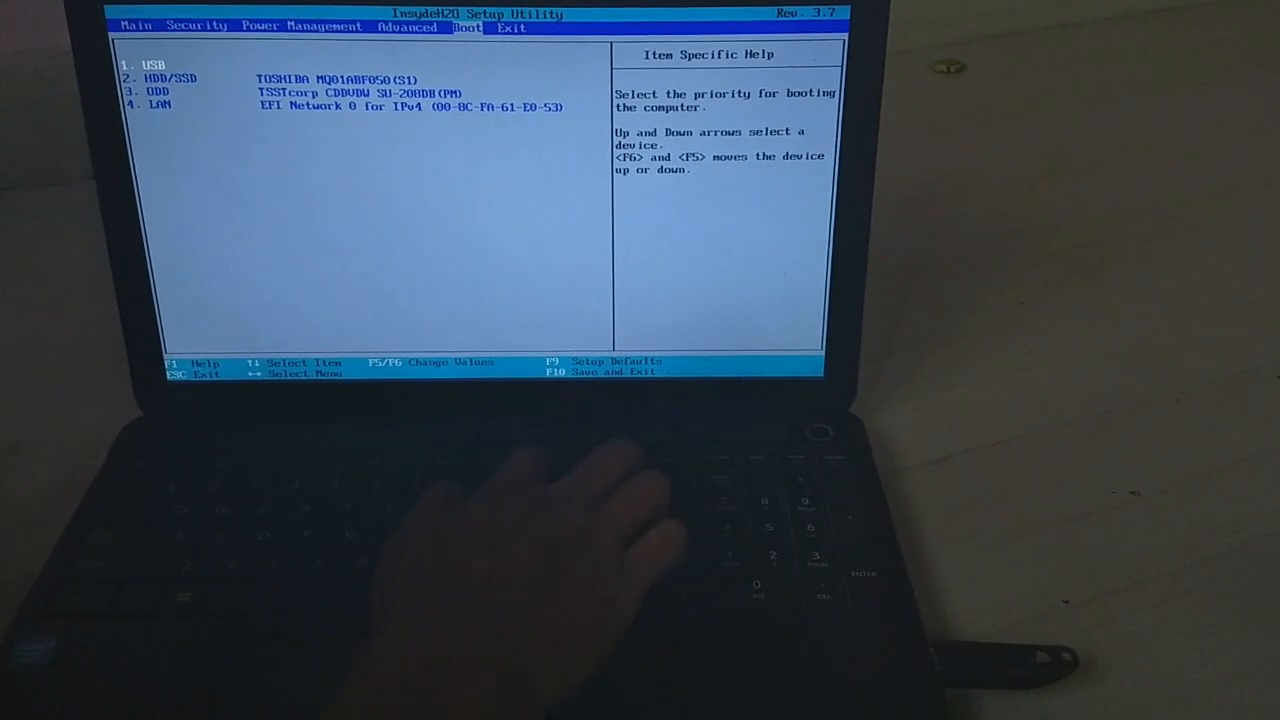
key(F10)
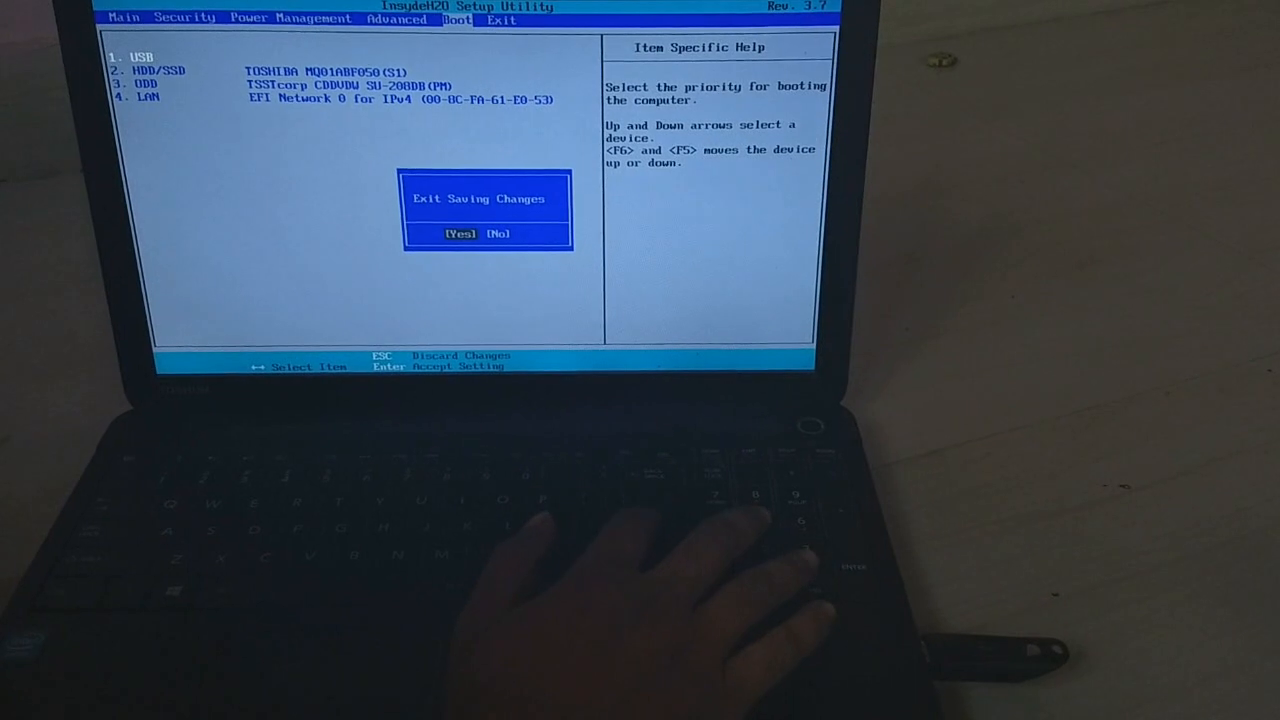
key(enter)
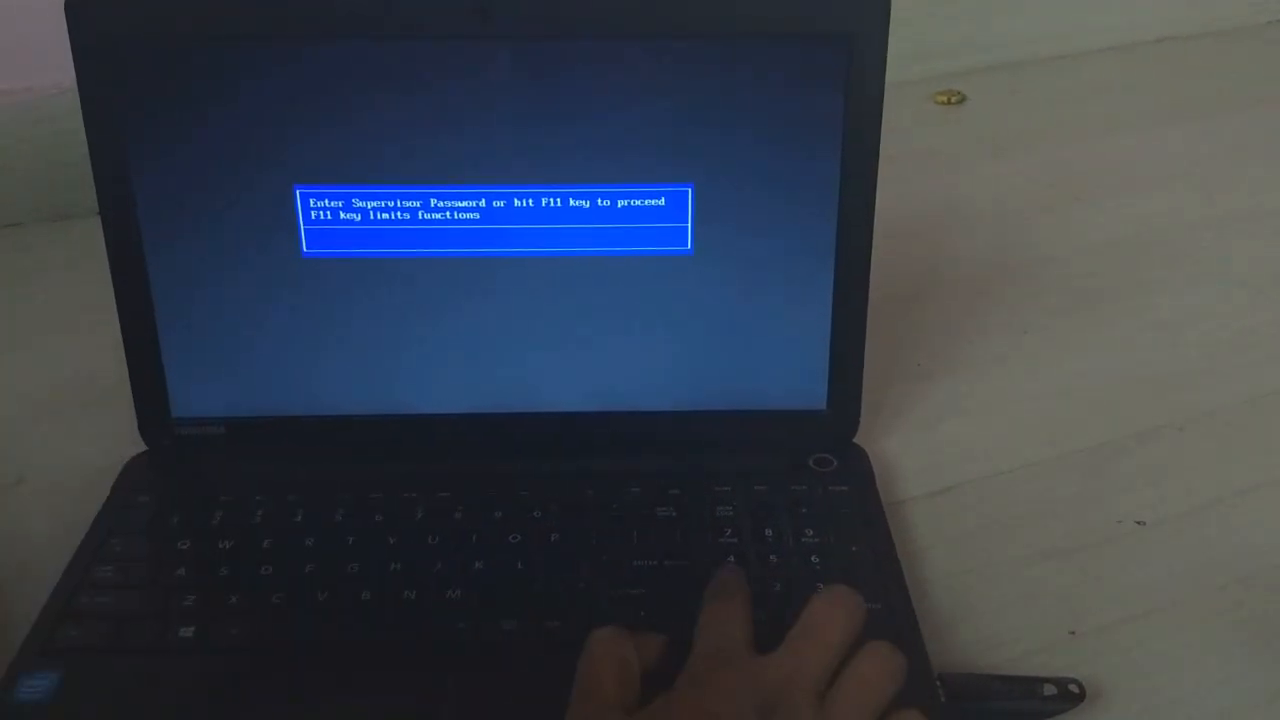
Enter the supervisor password at the Toshiba prompt to reach the Boot Menu with USB SanDisk first.
text(****)
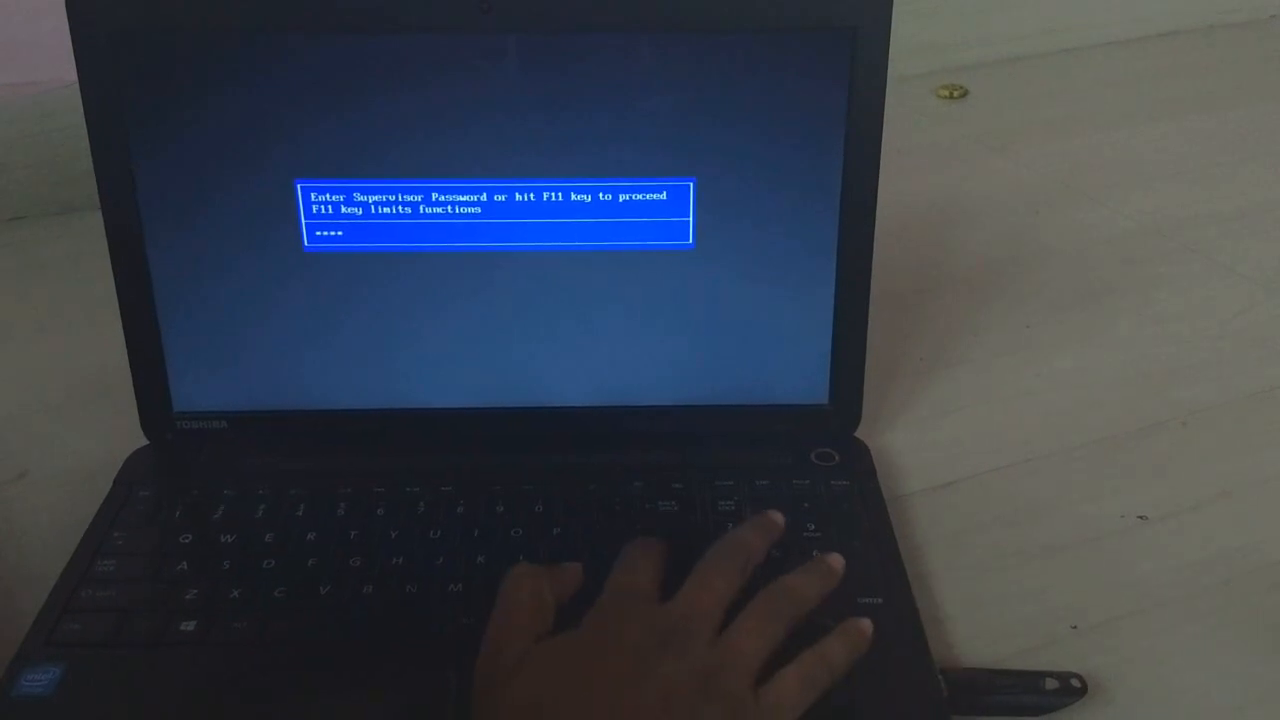
key(enter)
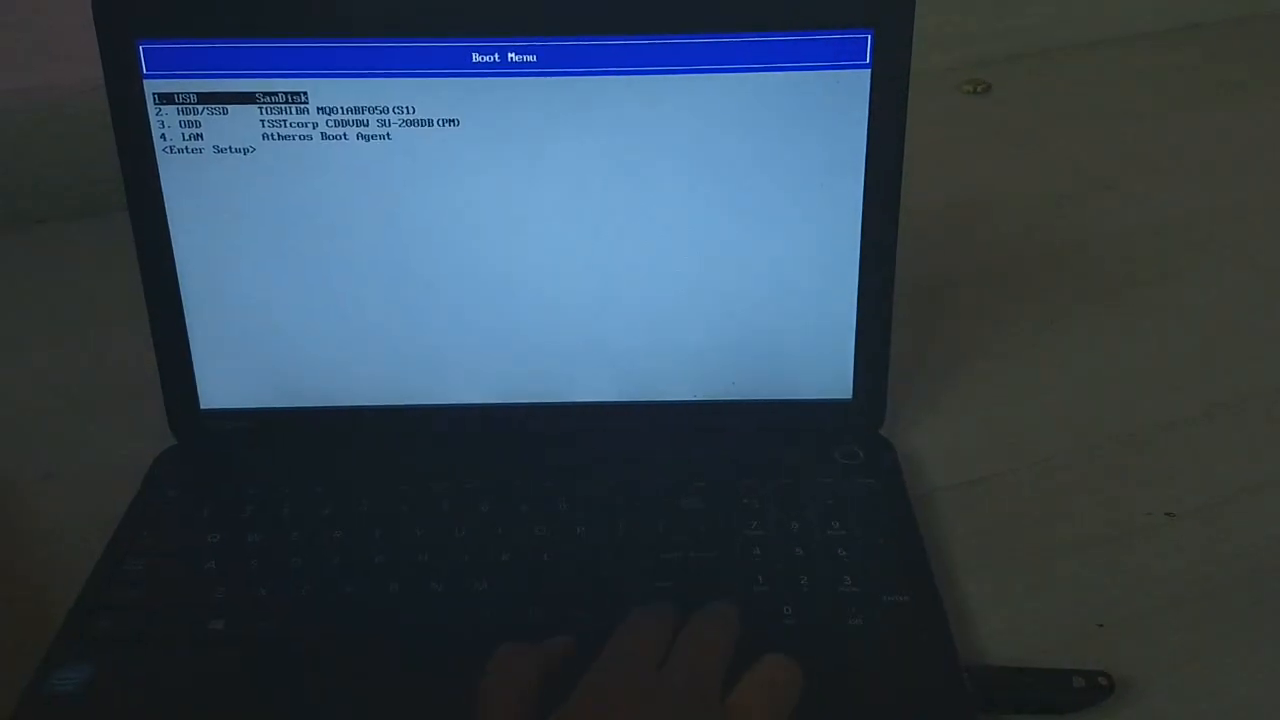
key(Down)
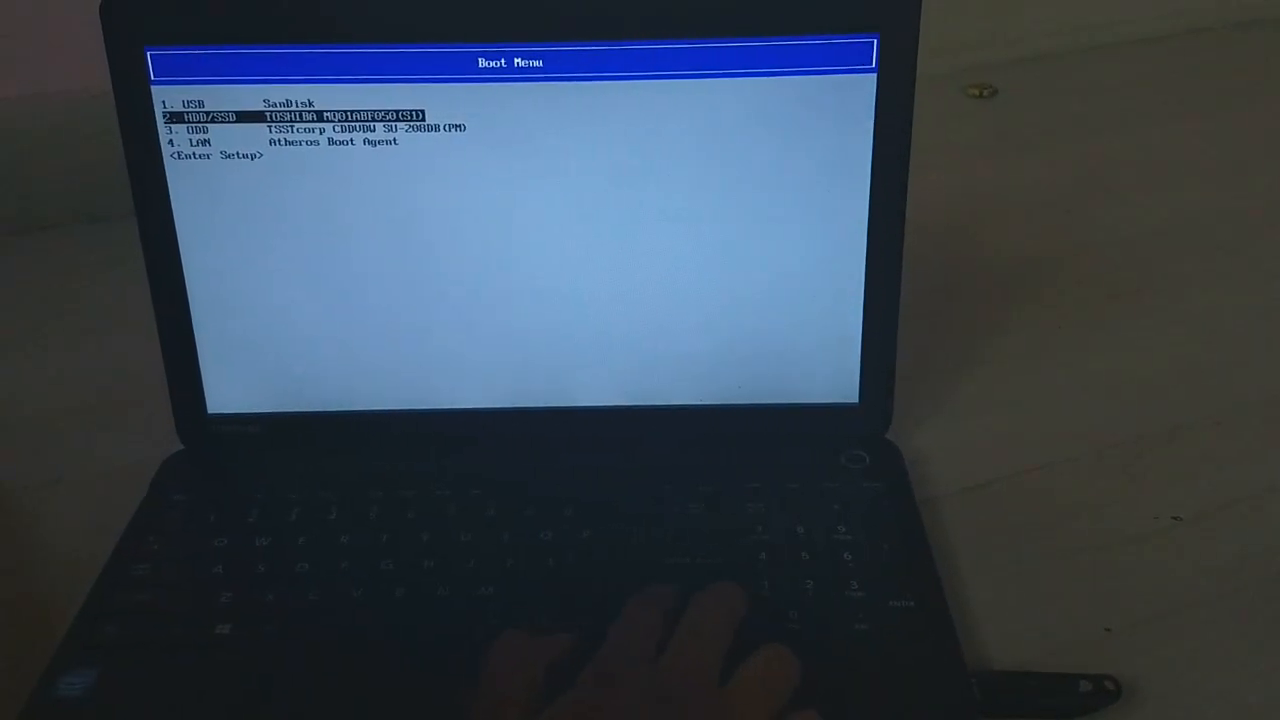
key(up)
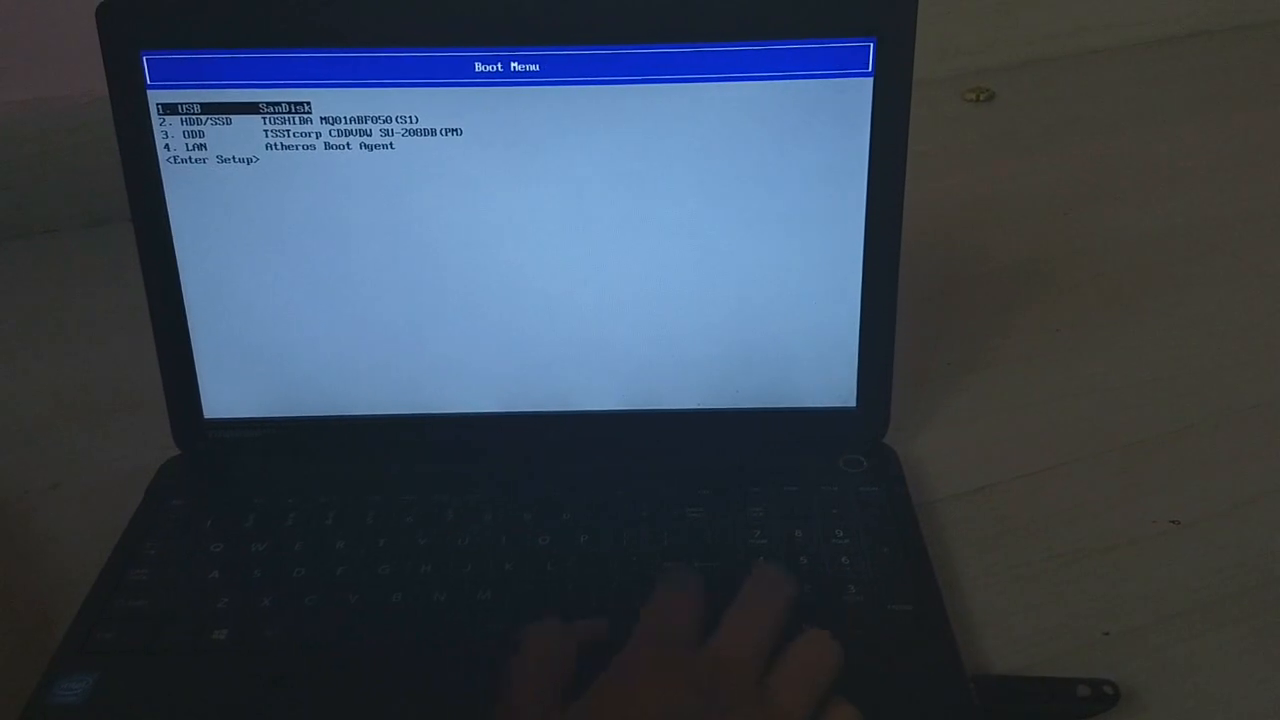